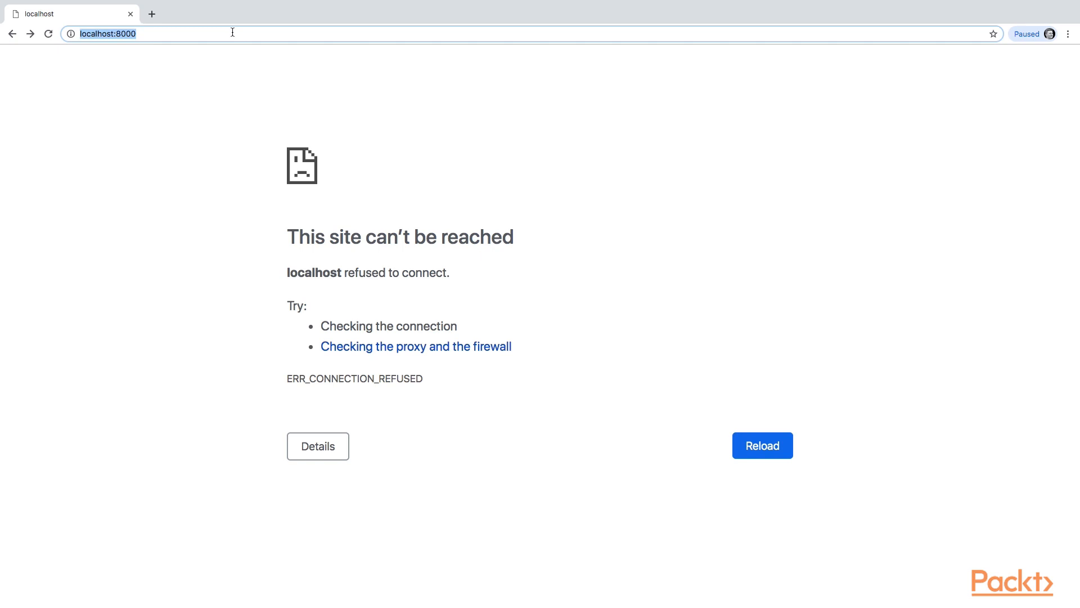
# Reload localhost:8000, play the example audio sample and highlight its detected emotion, sad.
pyautogui.click(762, 445)
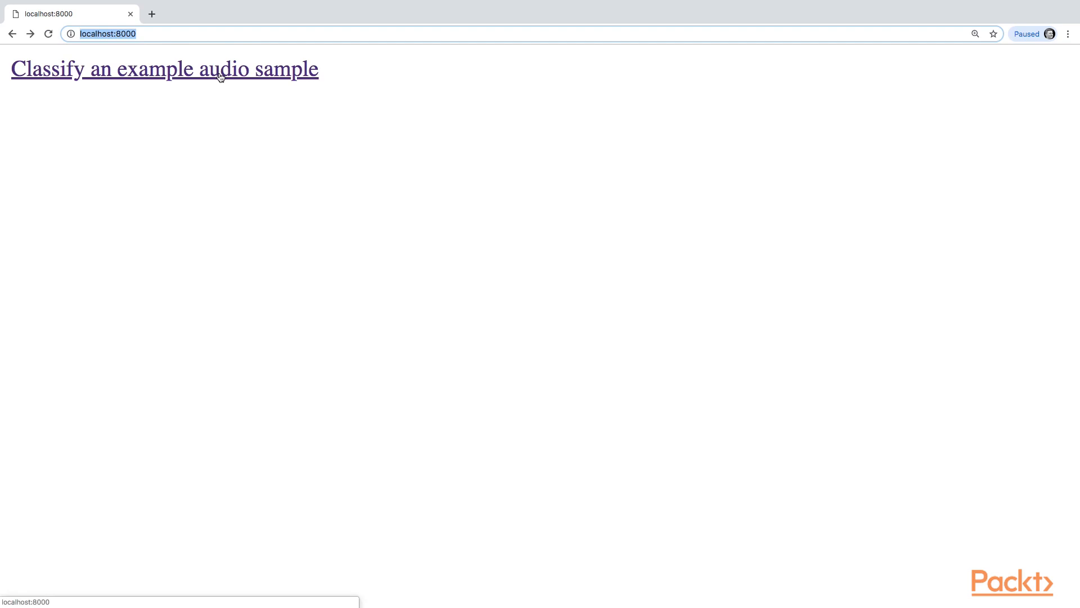
pyautogui.click(164, 68)
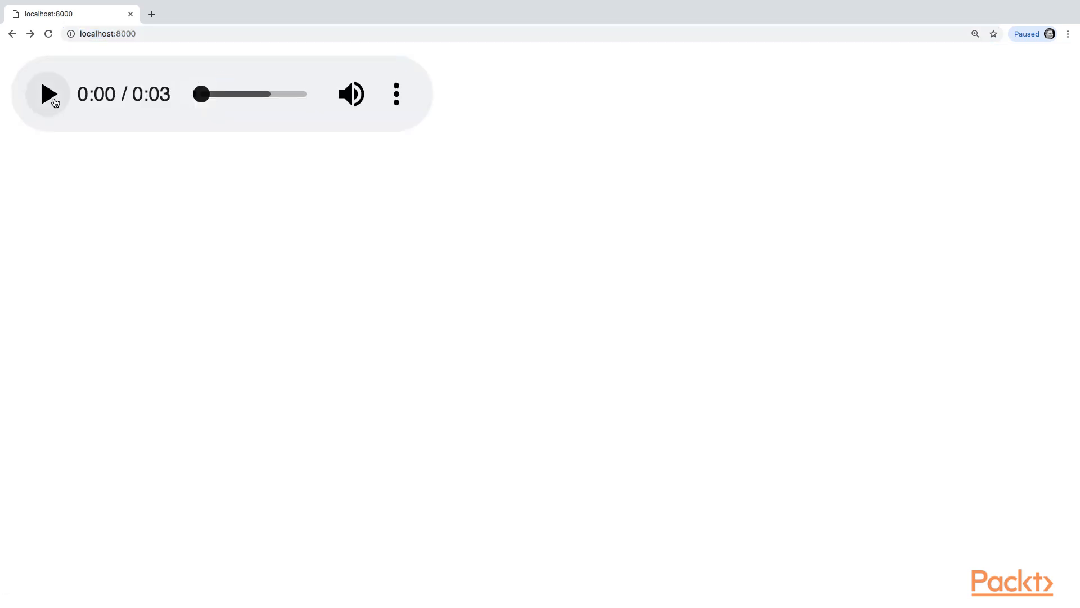
pyautogui.click(48, 94)
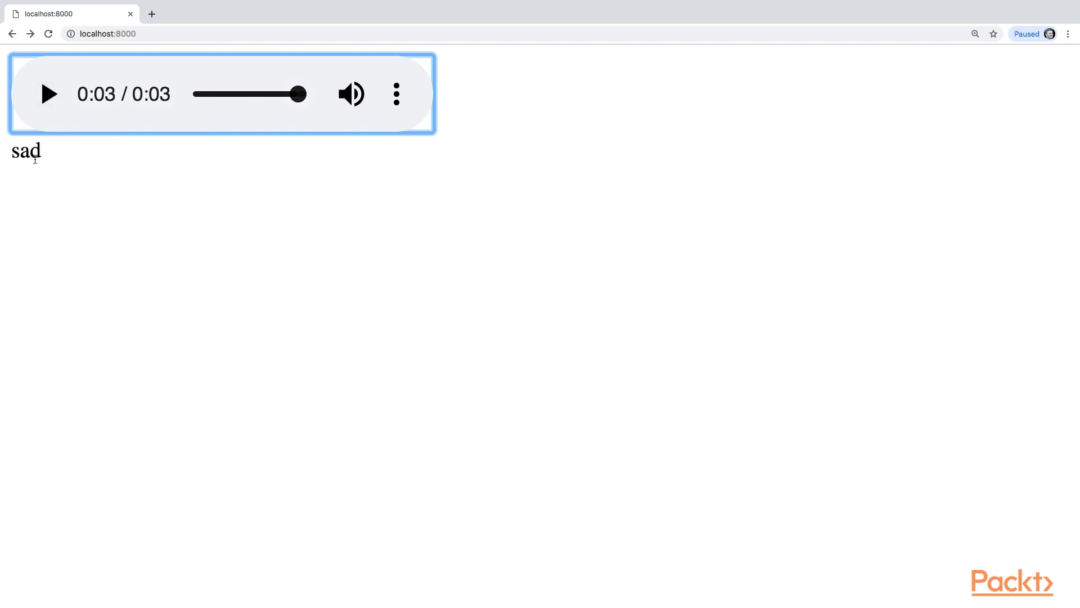
pyautogui.doubleClick(26, 151)
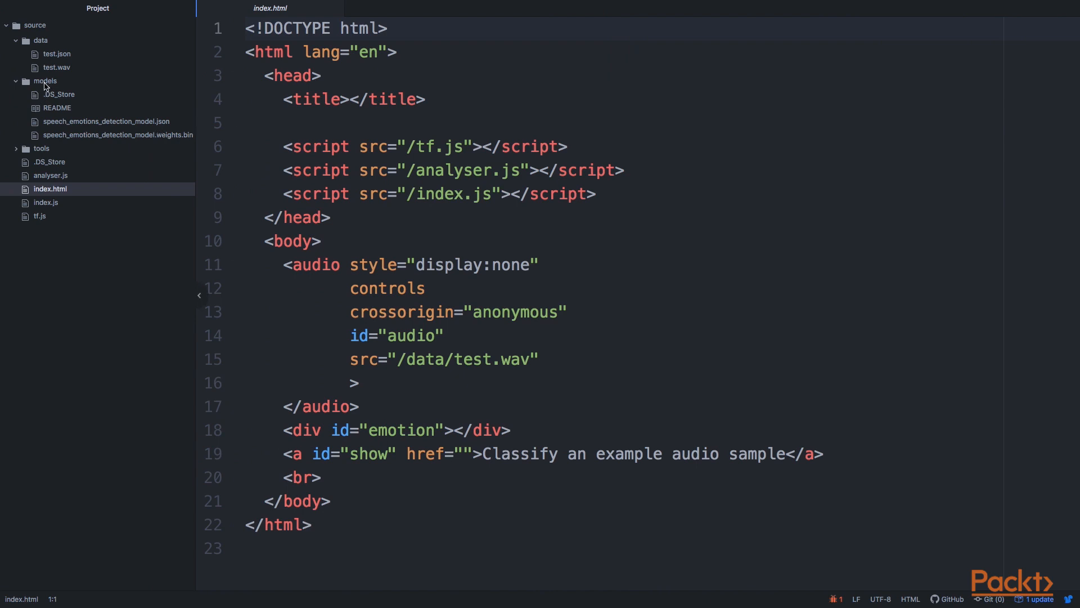
# Review index.html's script includes and audio markup, then bring up index.js.
pyautogui.click(45, 81)
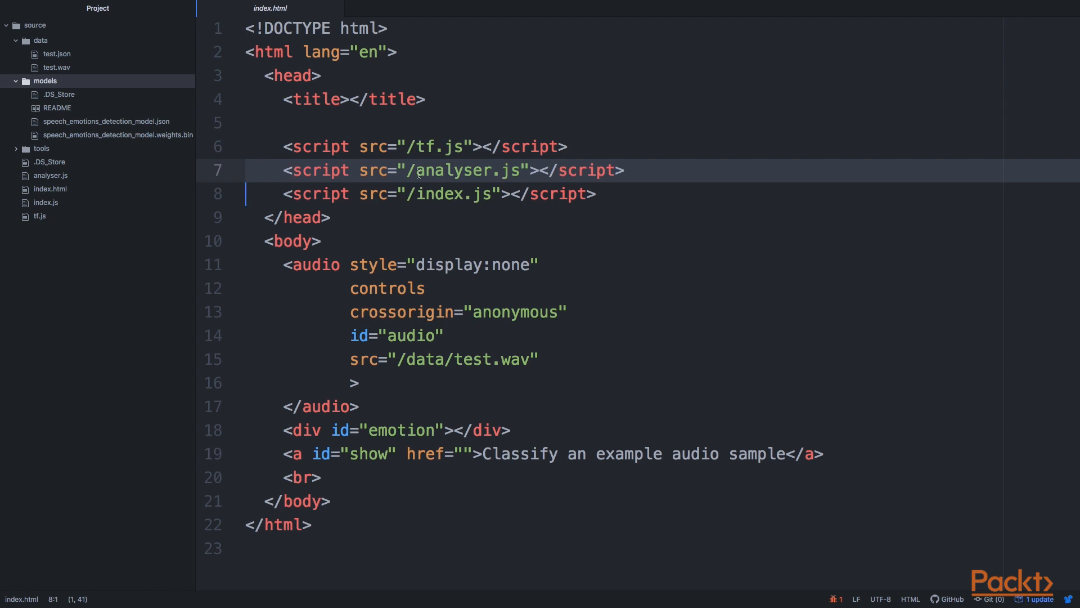
pyautogui.moveTo(454, 197)
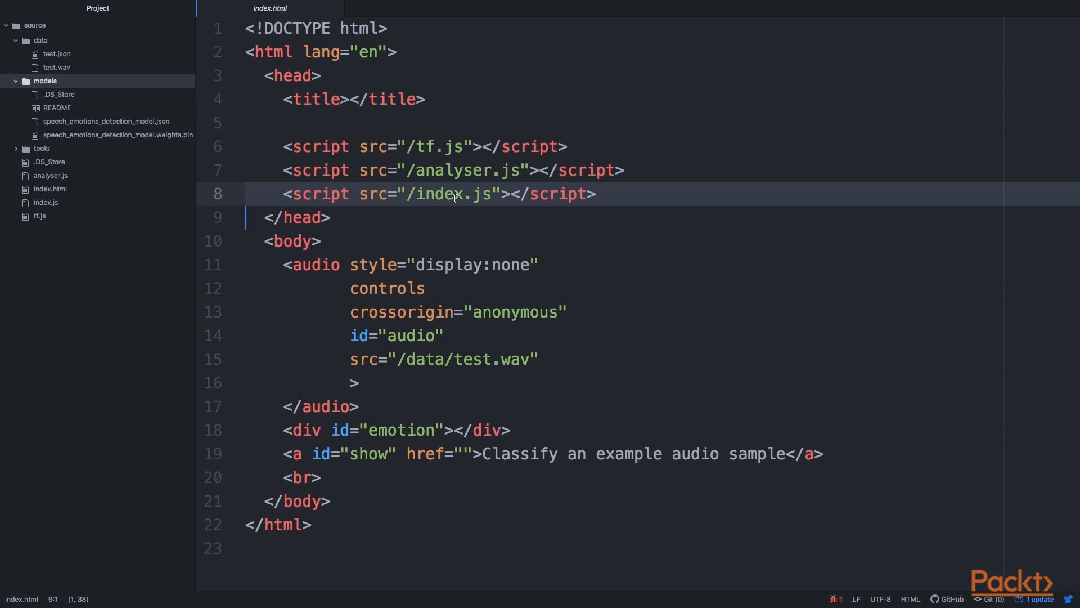
pyautogui.moveTo(419, 176)
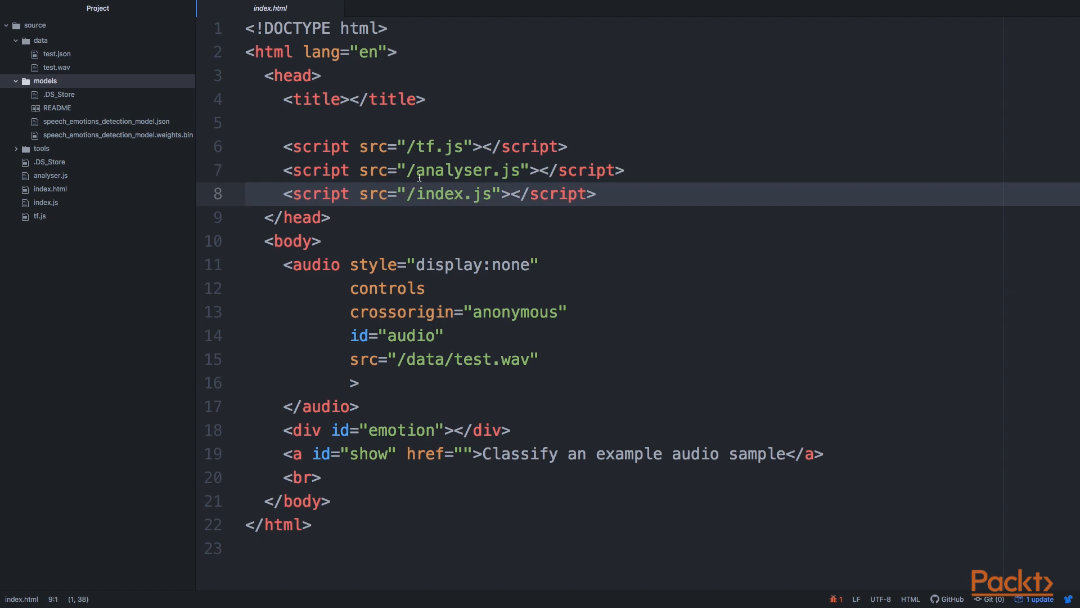
pyautogui.click(248, 217)
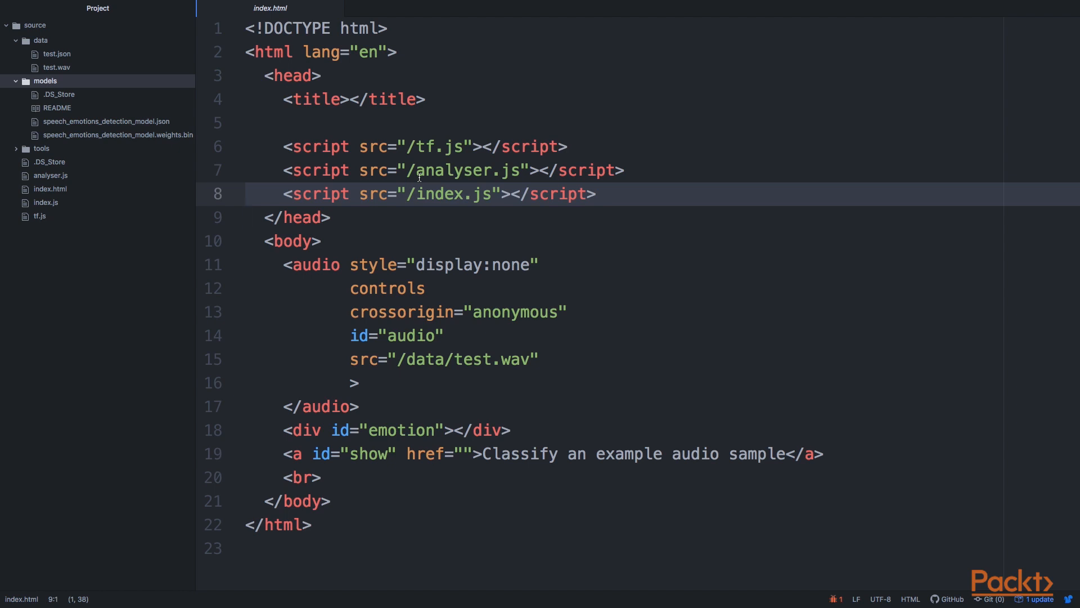
pyautogui.click(46, 202)
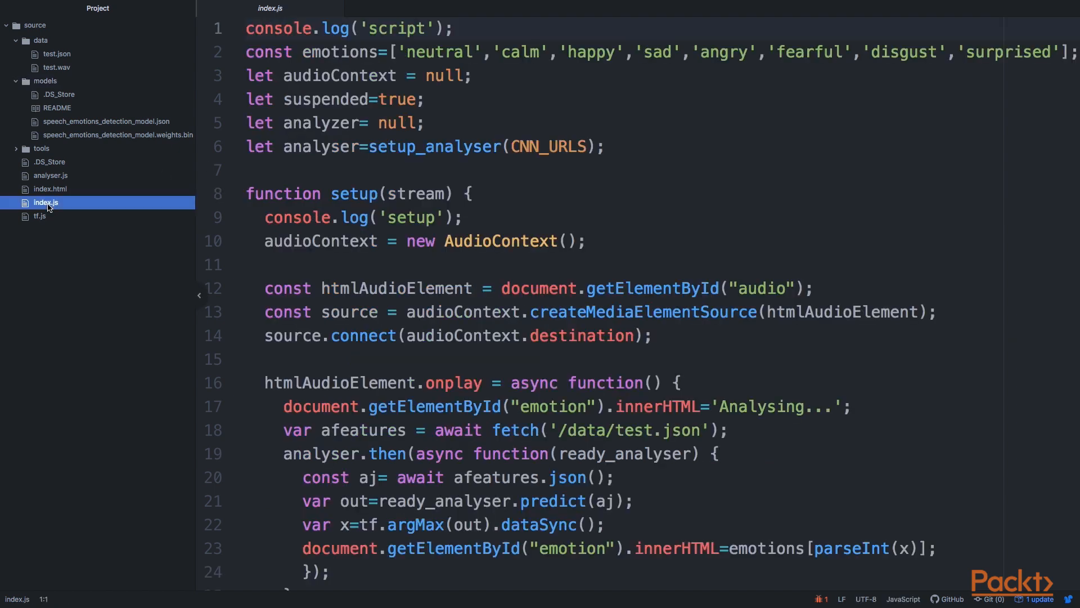
pyautogui.scroll(-3)
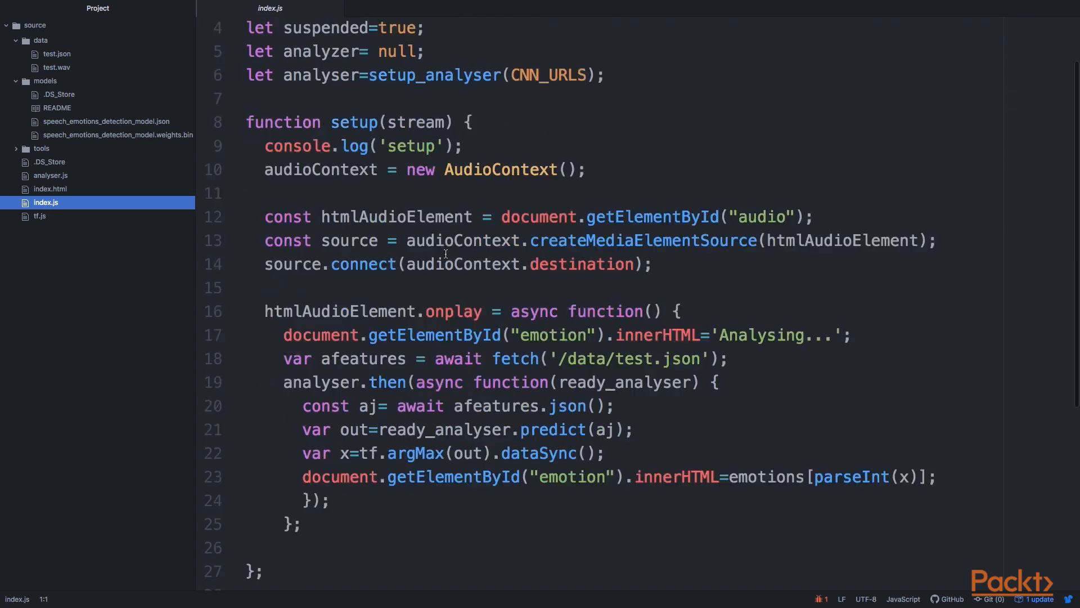
pyautogui.scroll(-3)
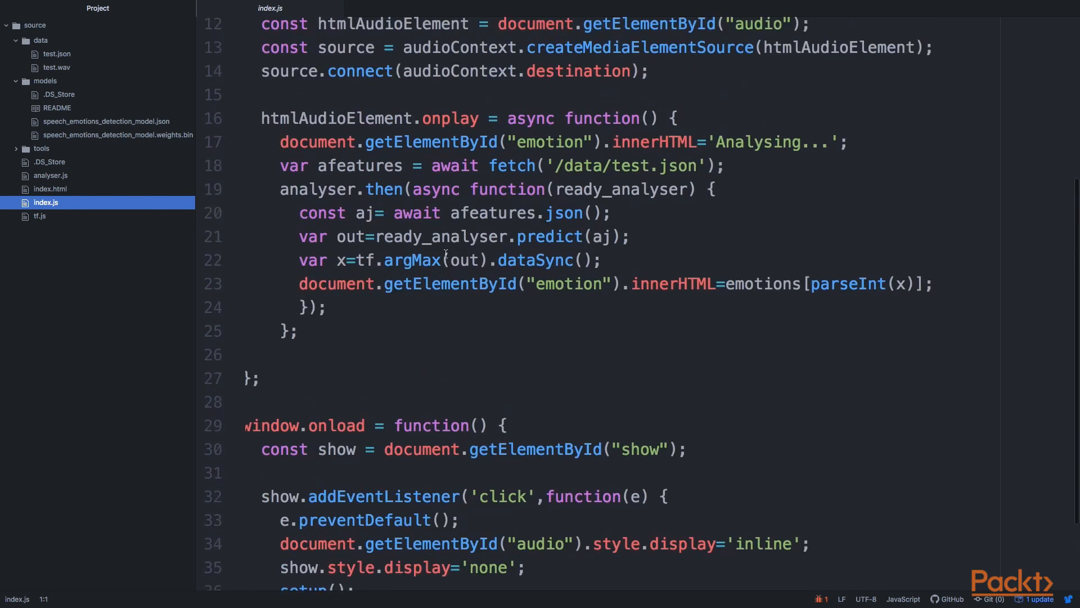
pyautogui.doubleClick(393, 24)
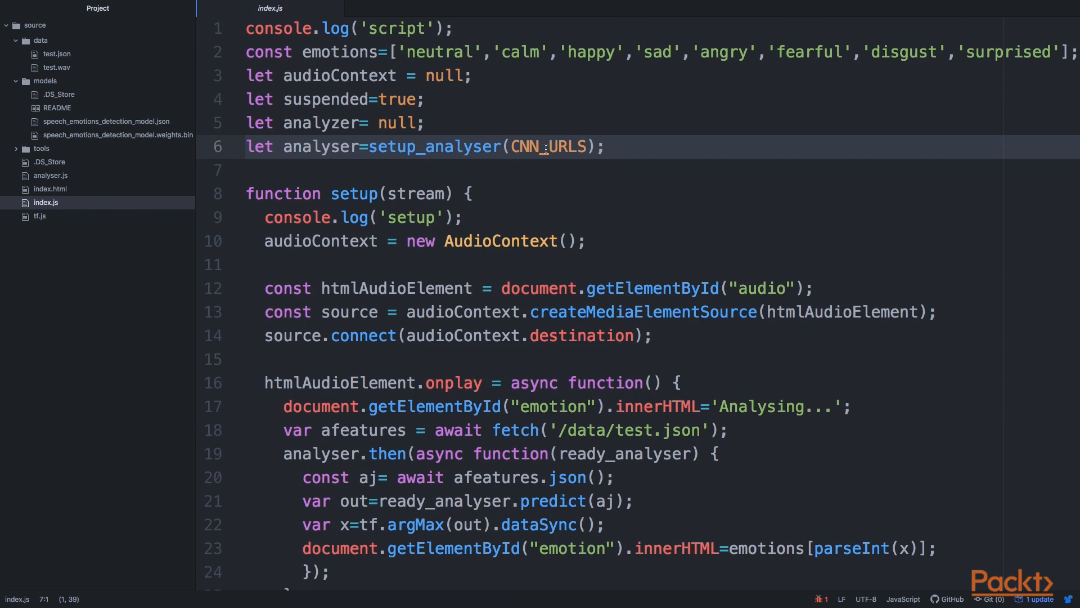
pyautogui.doubleClick(552, 147)
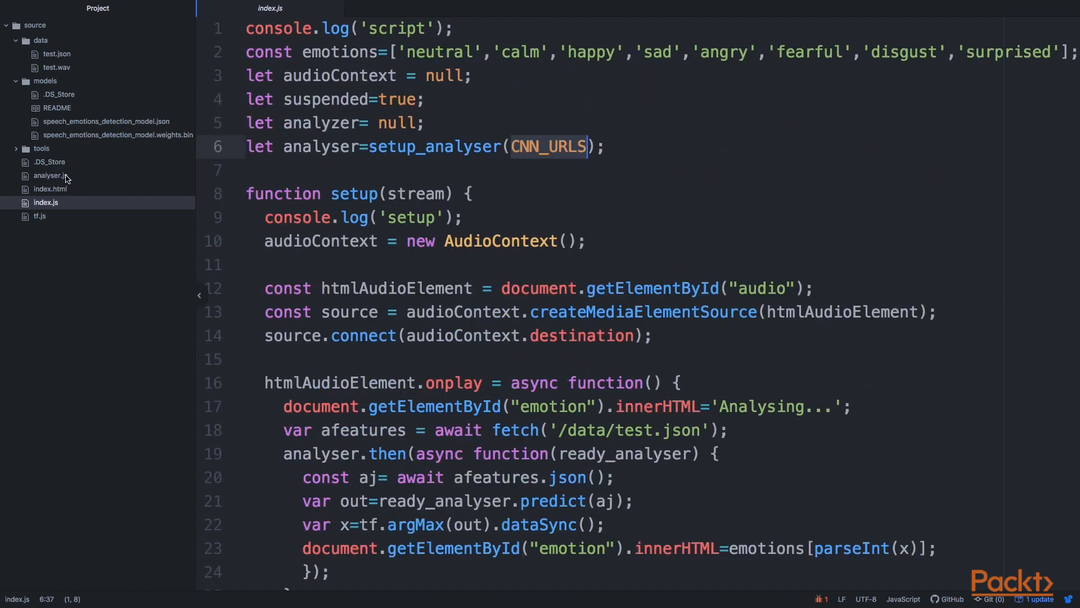
# Open analyser.js and scroll through the AudioAnalyser class, setup_analyser and CNN_URLS.
pyautogui.click(49, 175)
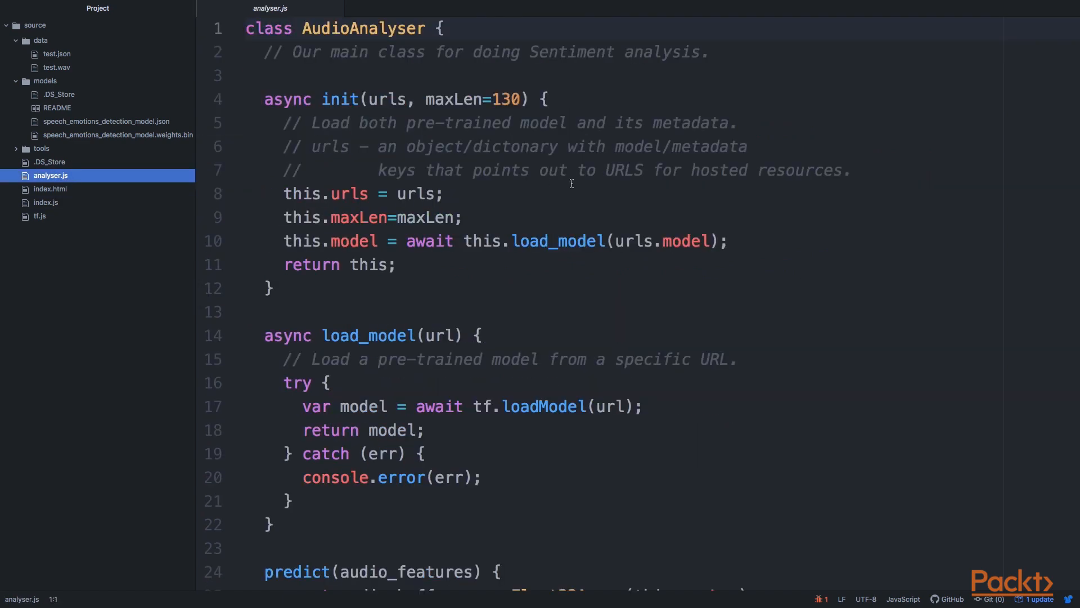
pyautogui.scroll(-3)
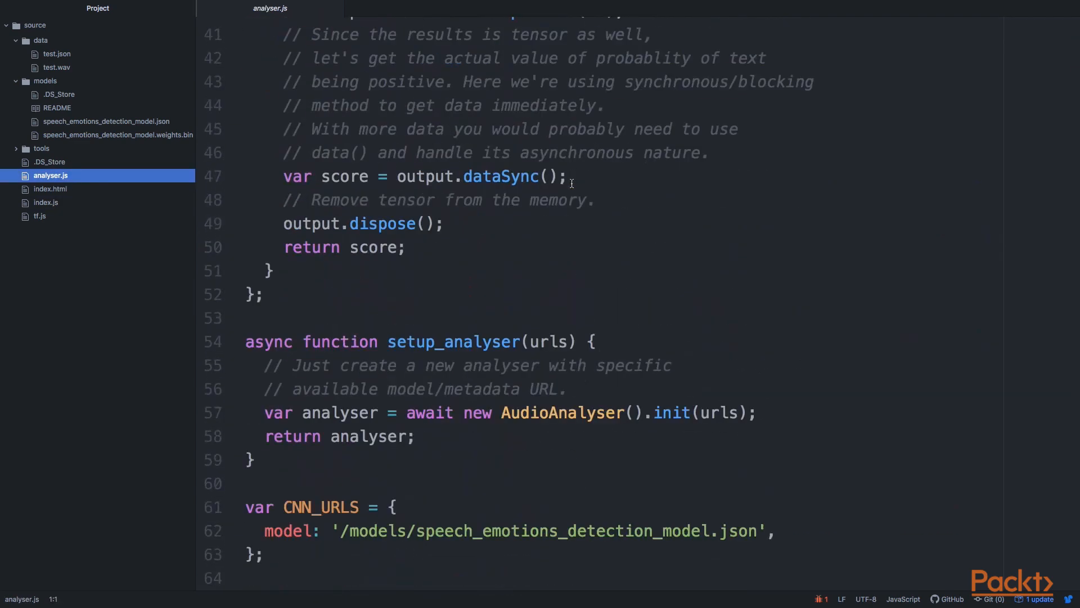
pyautogui.scroll(3)
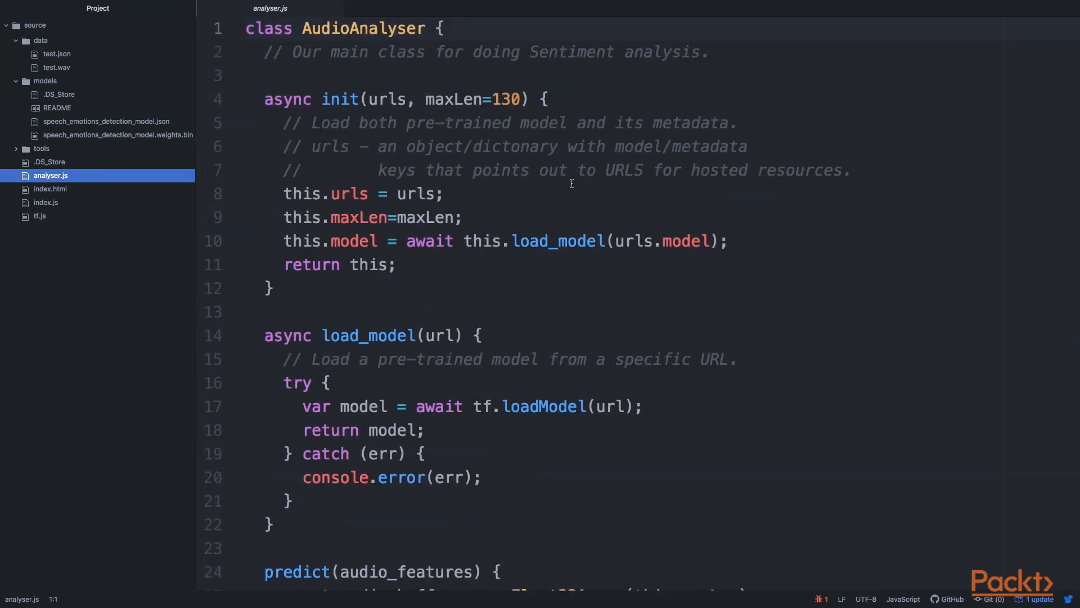
pyautogui.scroll(-3)
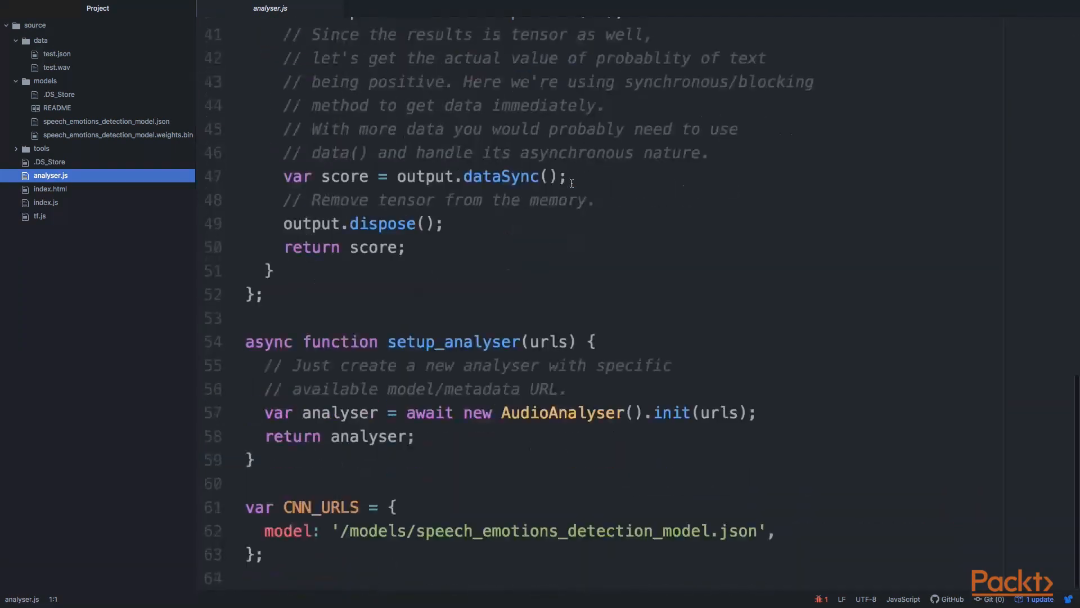
pyautogui.click(539, 530)
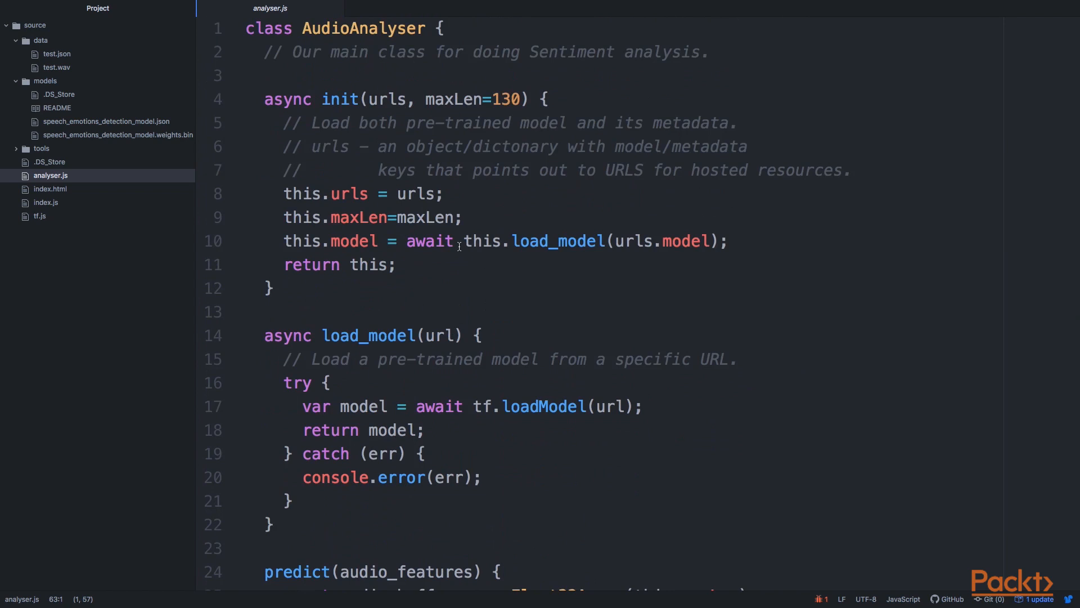
pyautogui.click(460, 241)
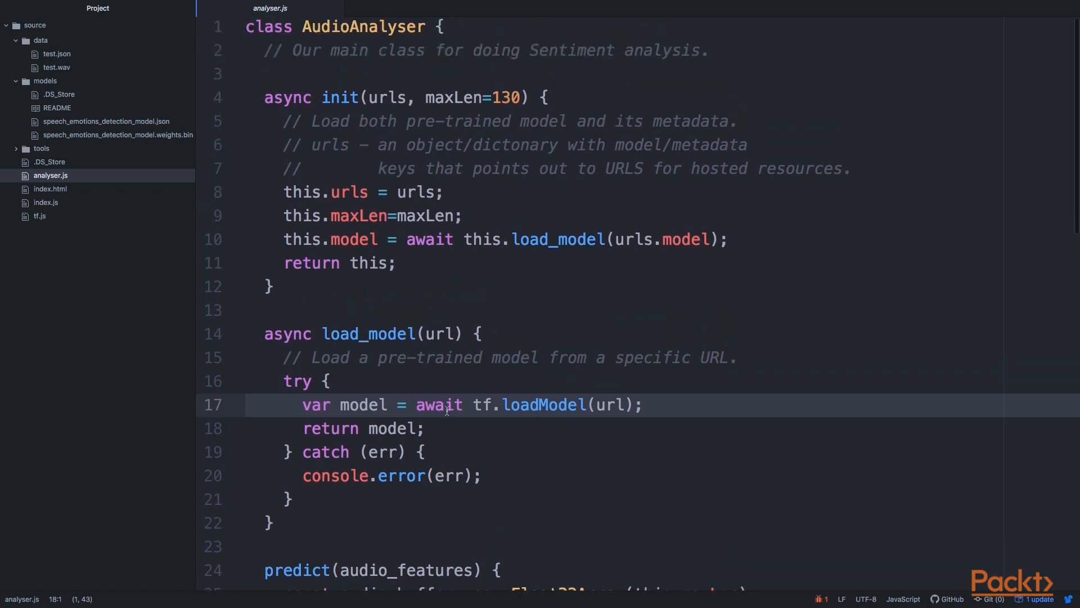
pyautogui.rightClick(448, 413)
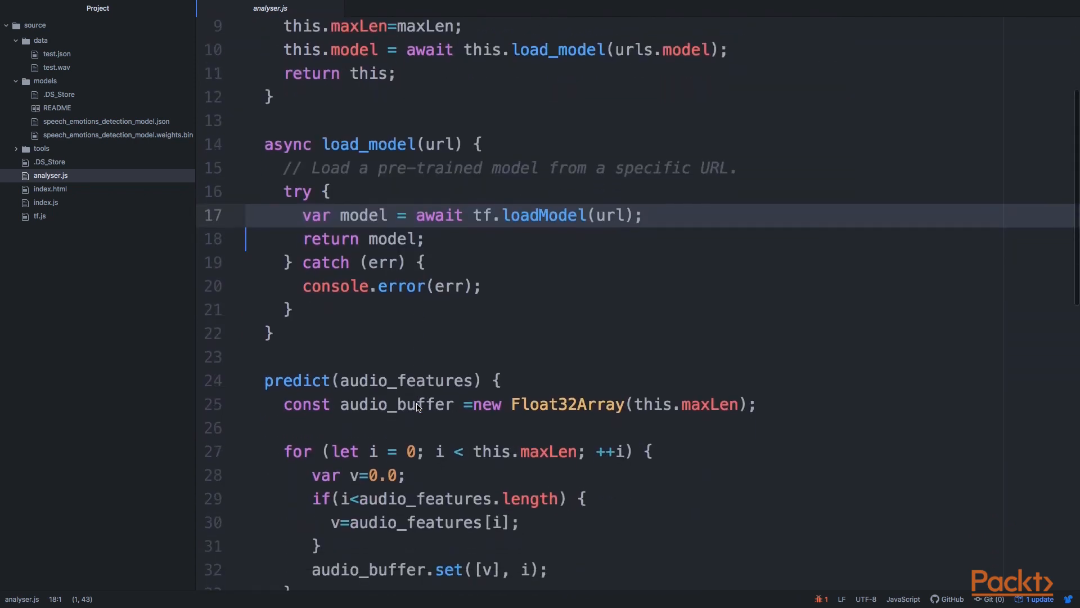
pyautogui.scroll(3)
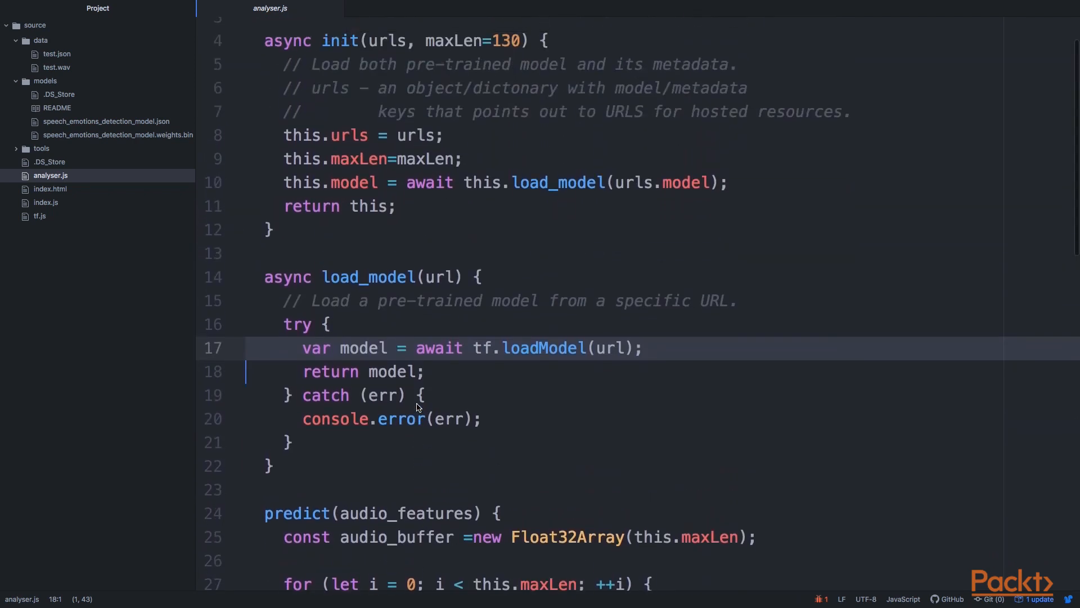
pyautogui.scroll(3)
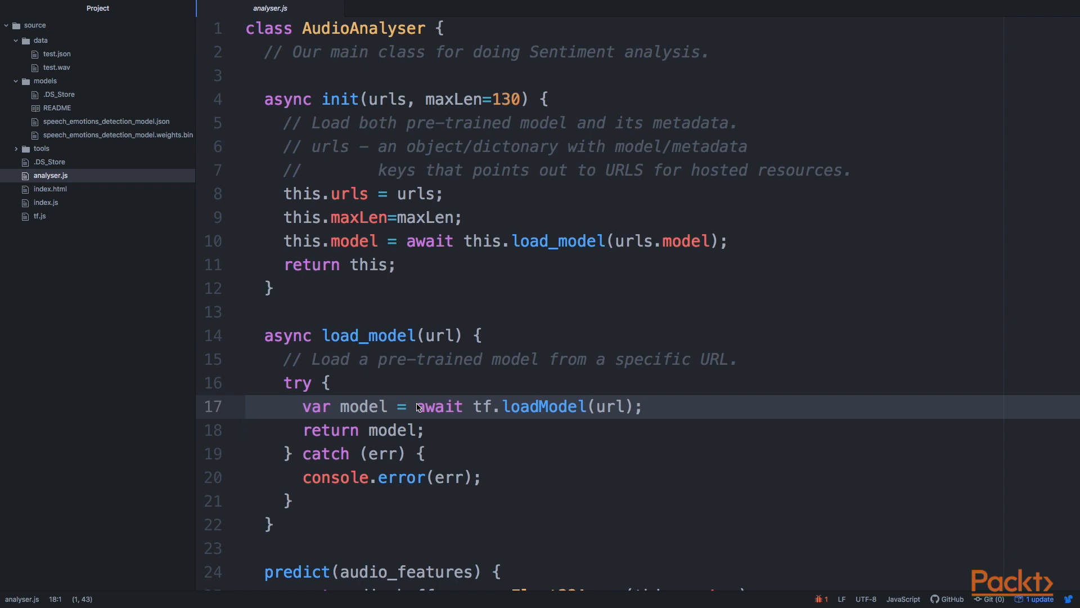
pyautogui.click(248, 430)
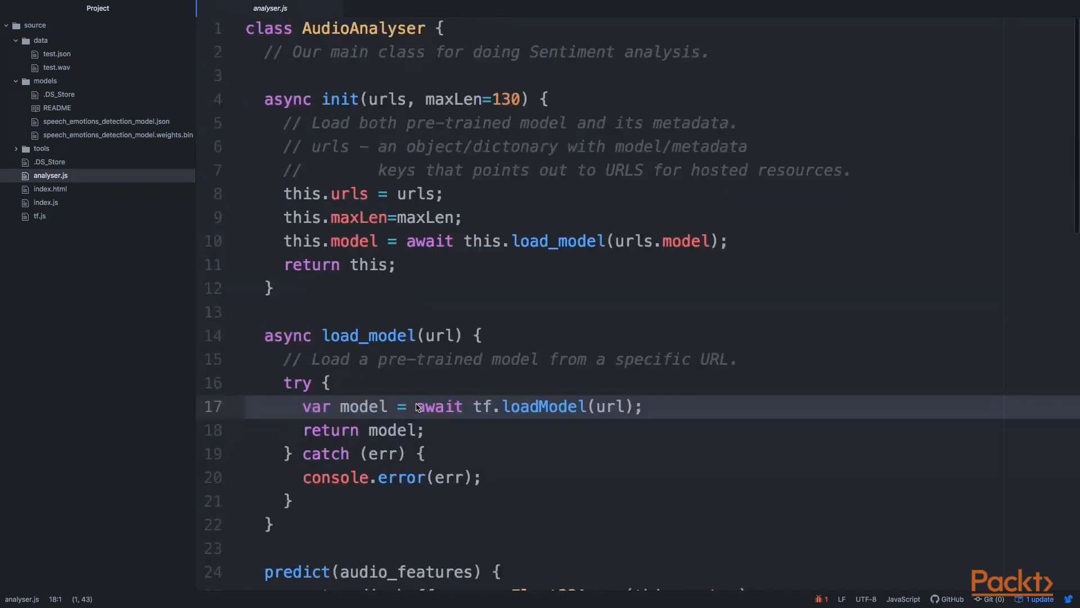
pyautogui.scroll(-3)
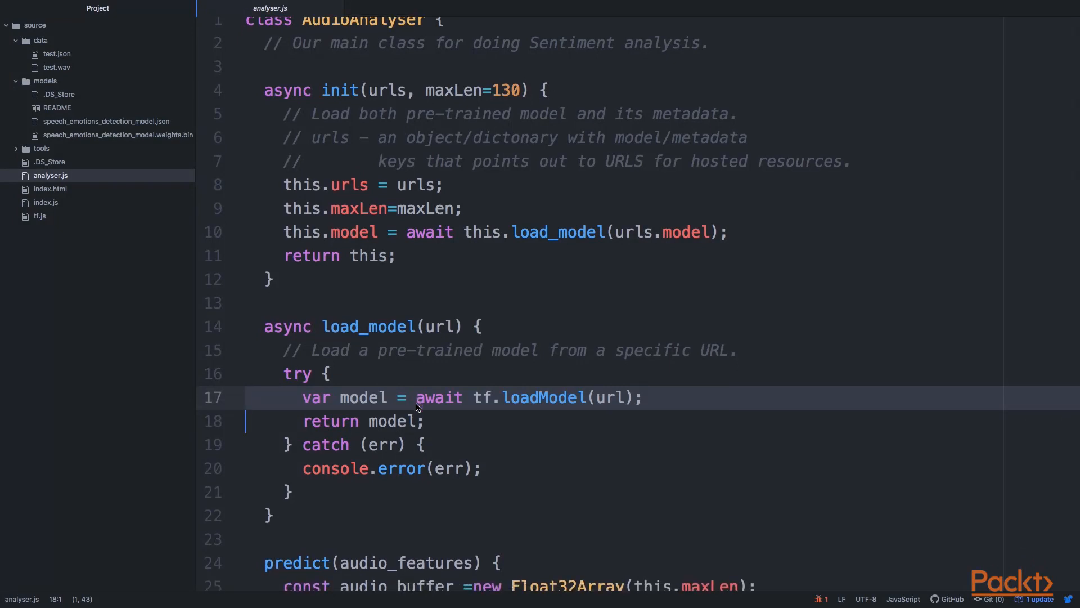